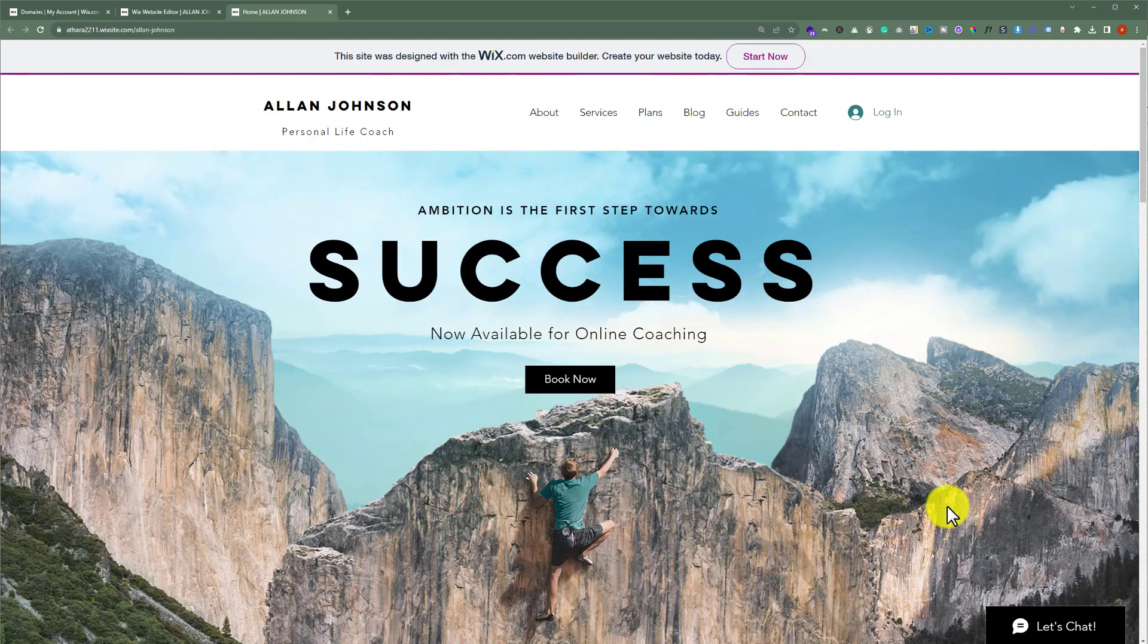
mouse_move(310, 213)
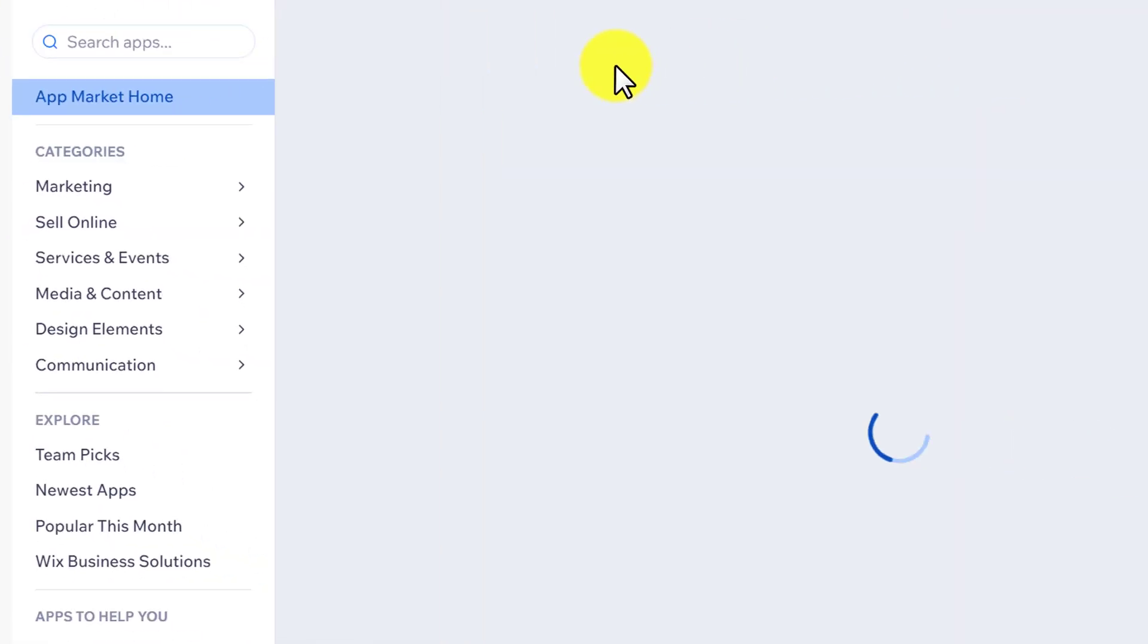
- Find 'Impressive site menu' in the App Market, add it to the site and agree to its permissions
click(396, 177)
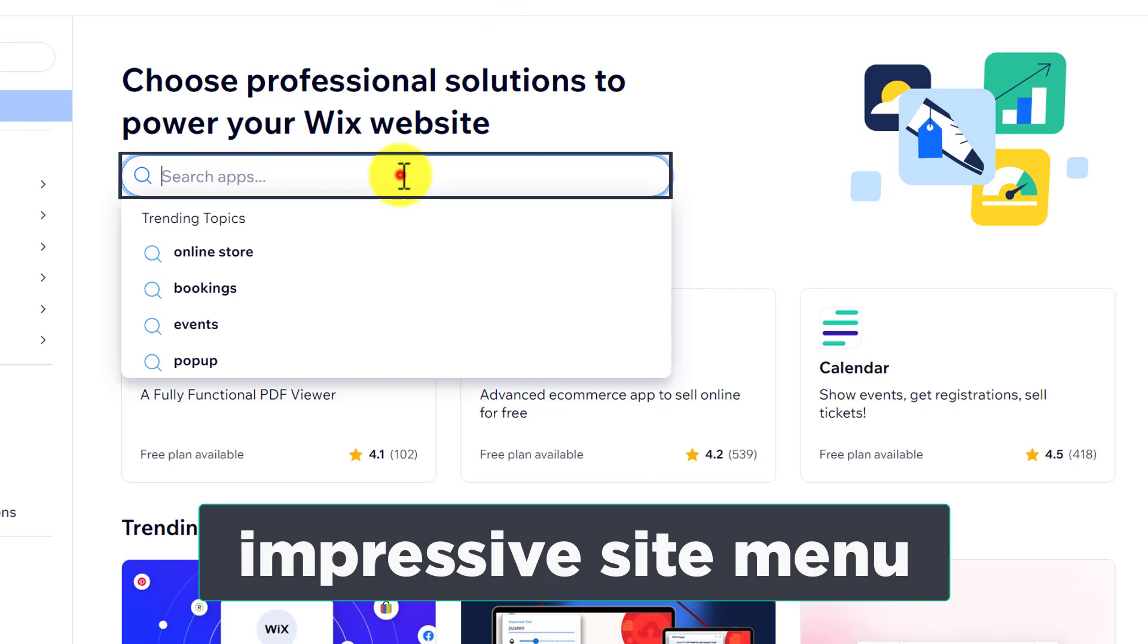
text(Impressive site menu)
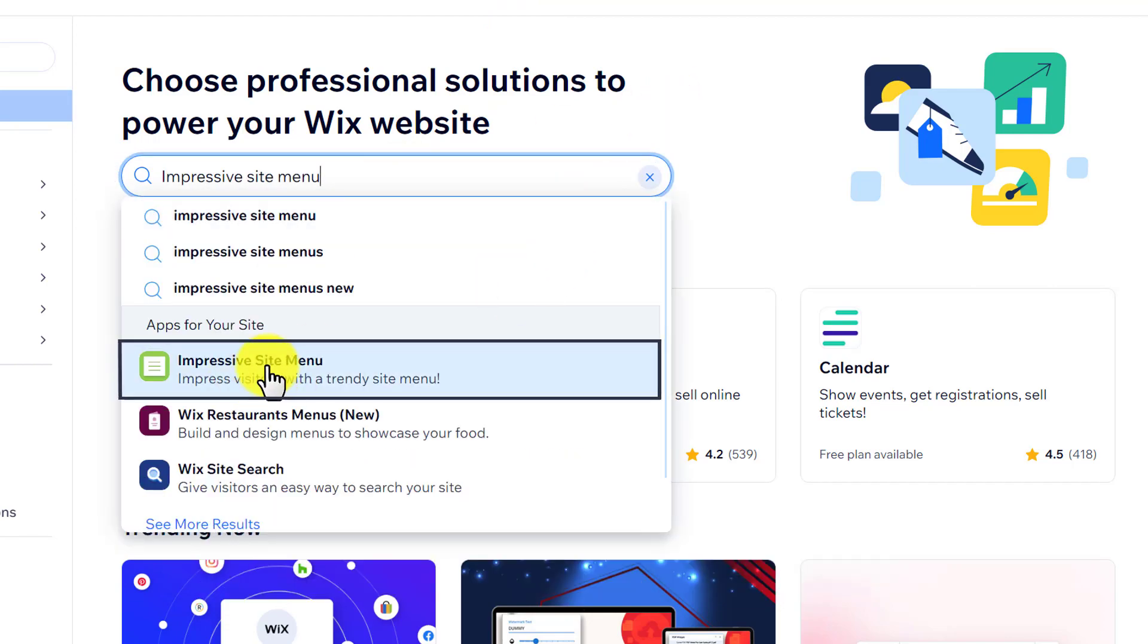
click(272, 369)
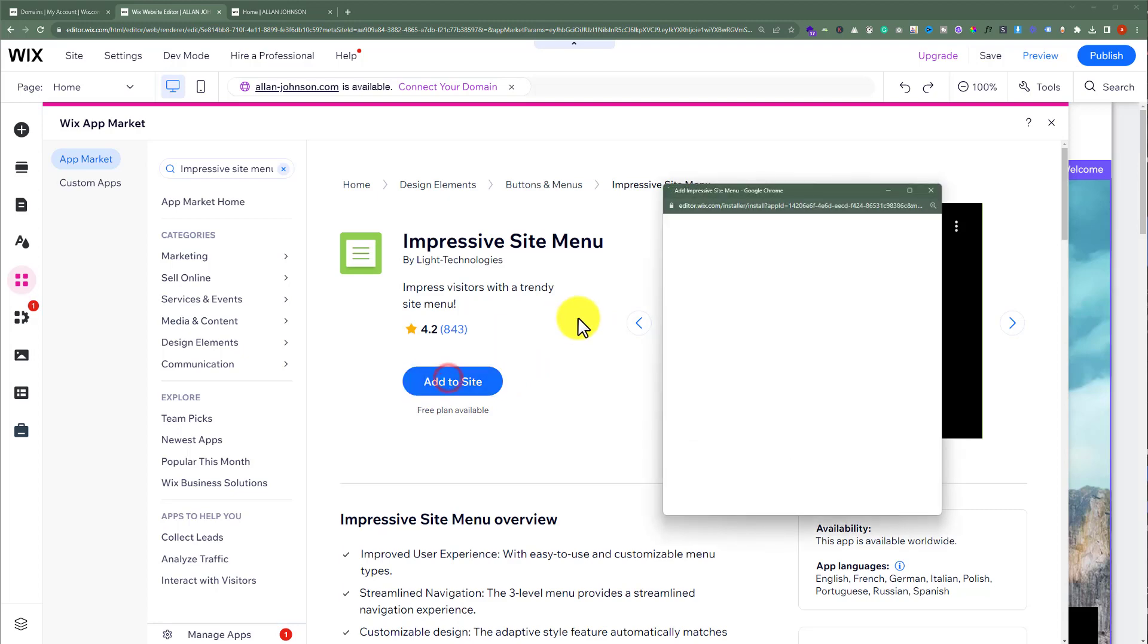
click(452, 381)
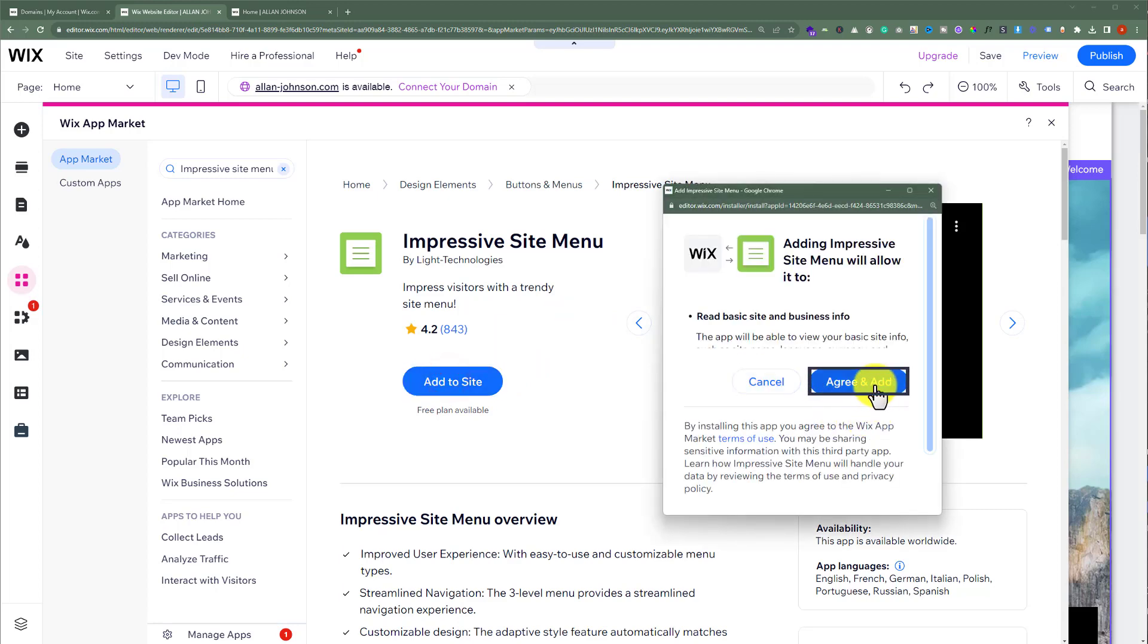
click(857, 382)
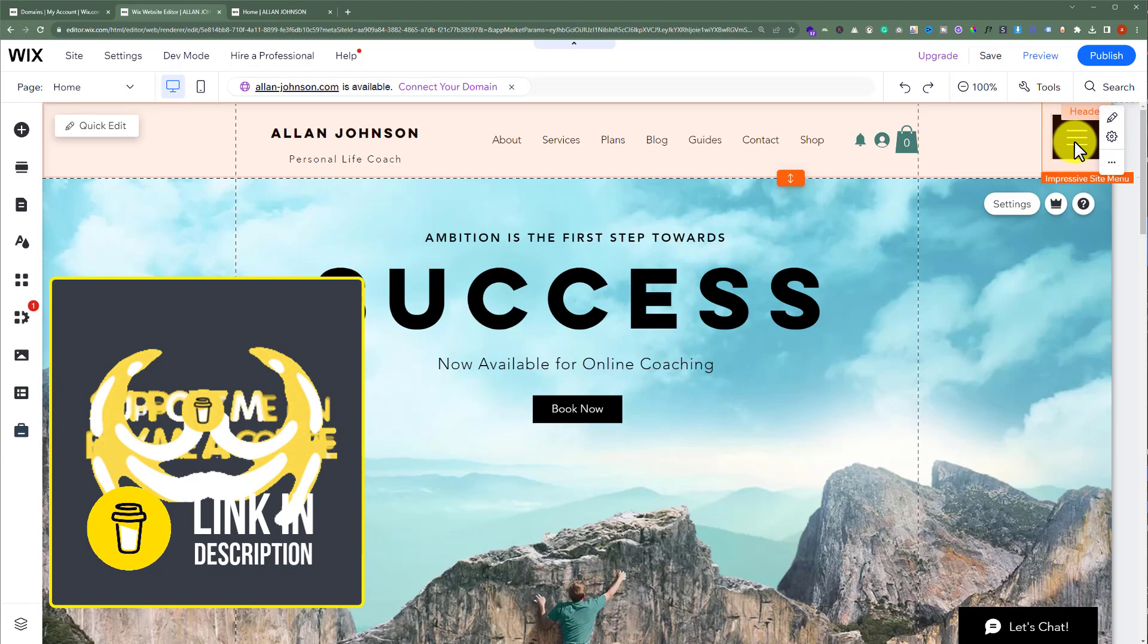
- From the header hamburger's settings, switch the layout from Slide-in to One by one
click(1110, 136)
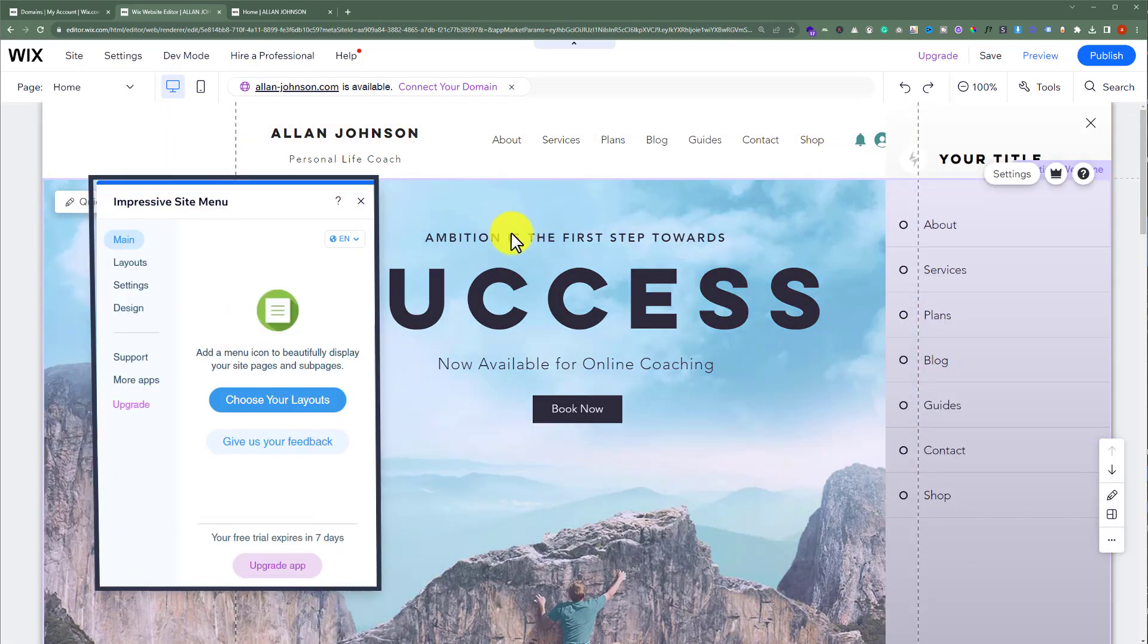
click(129, 262)
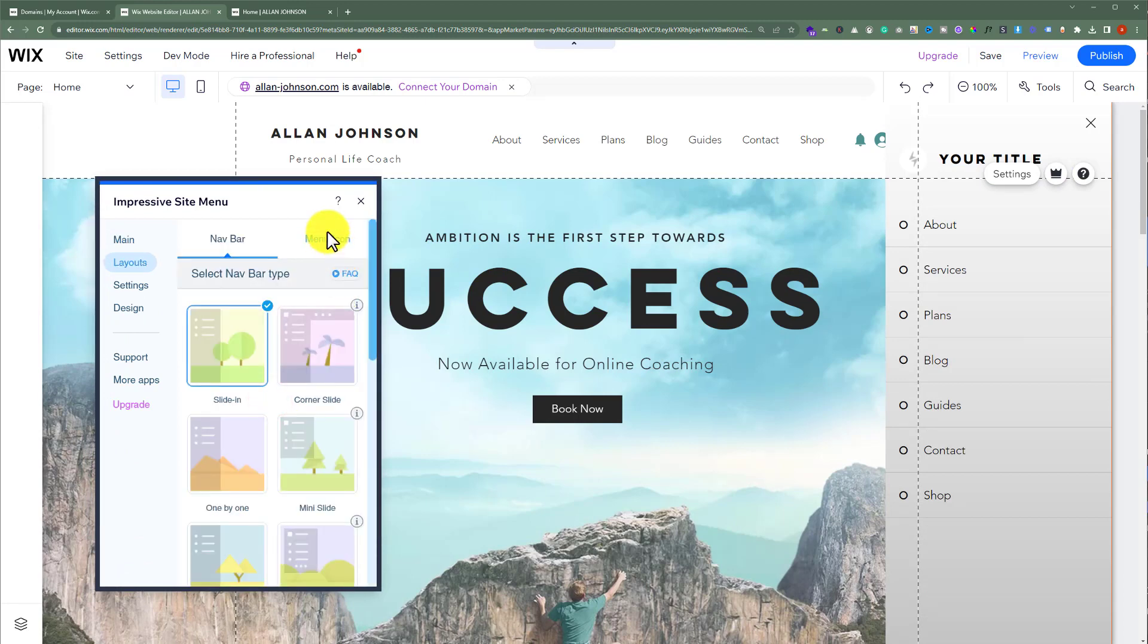
scroll(down, 3)
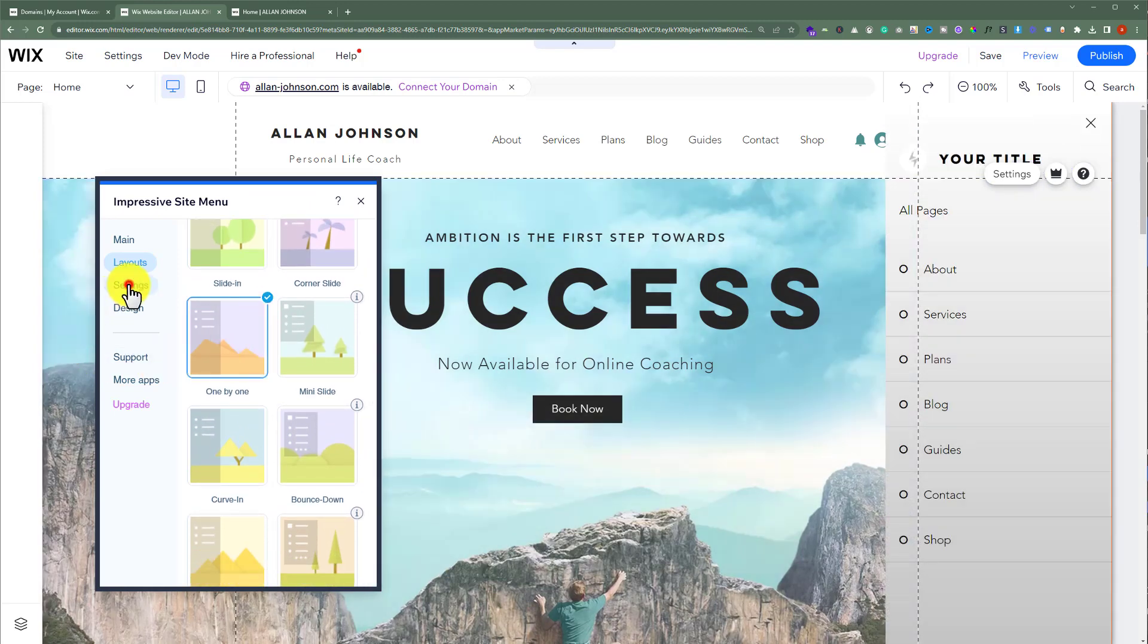
- In General settings, set Menu Position to Left side, then back to Right side of the page
click(130, 285)
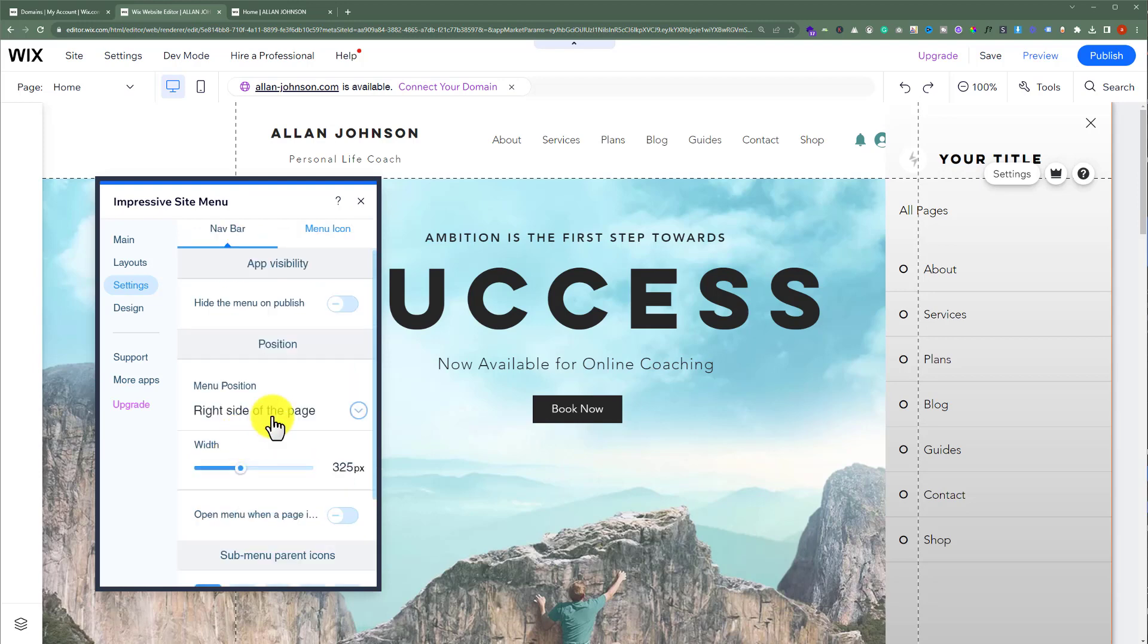
click(272, 410)
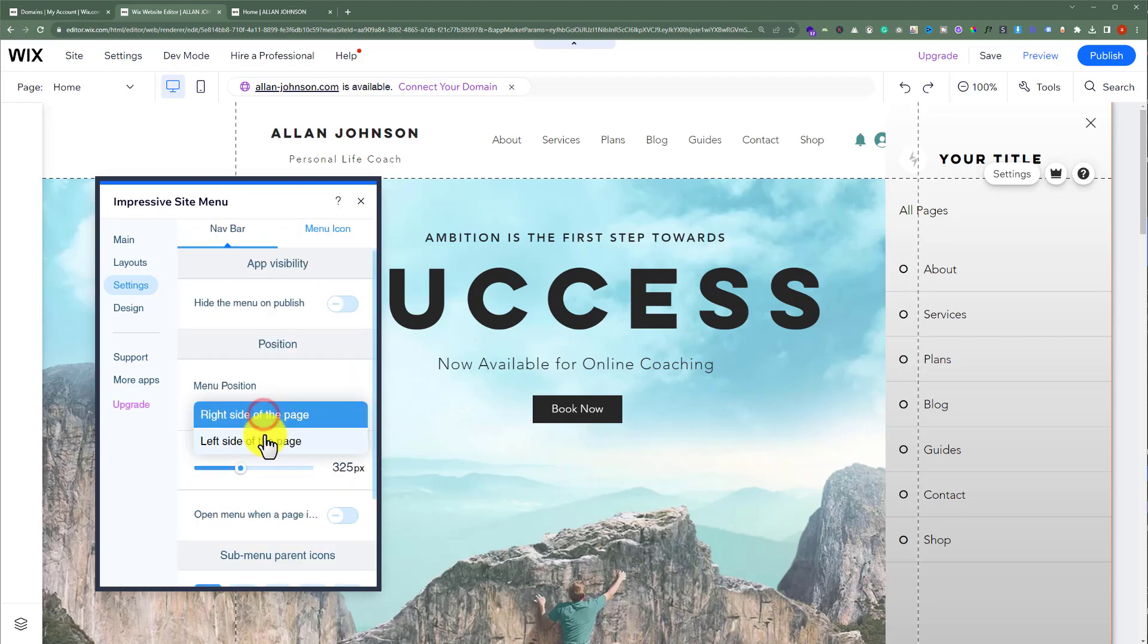
click(249, 441)
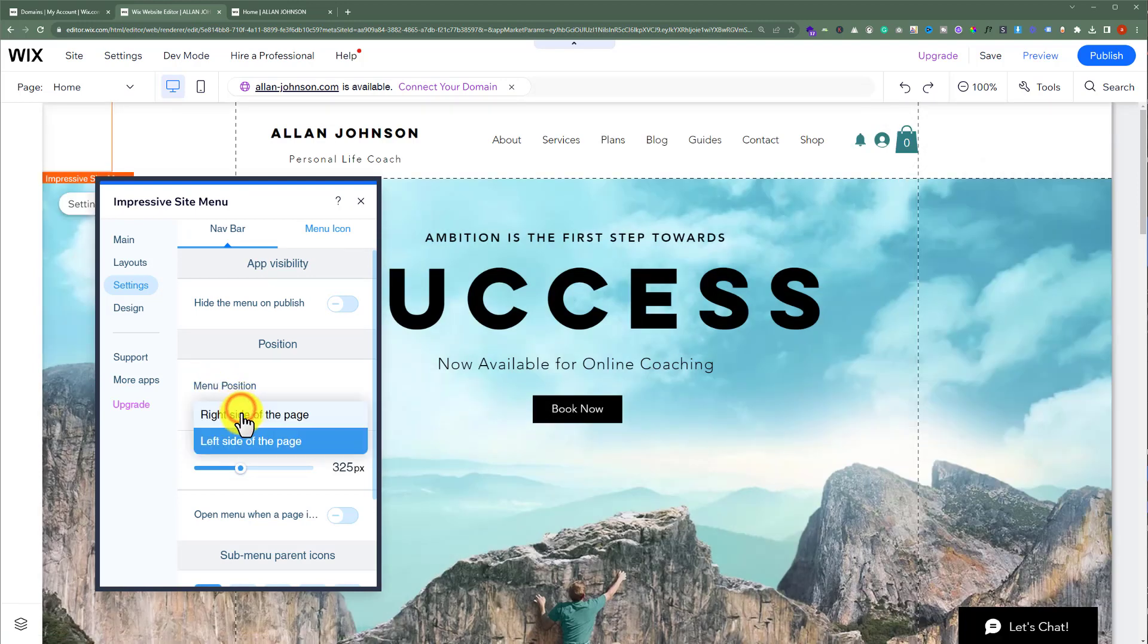
click(254, 414)
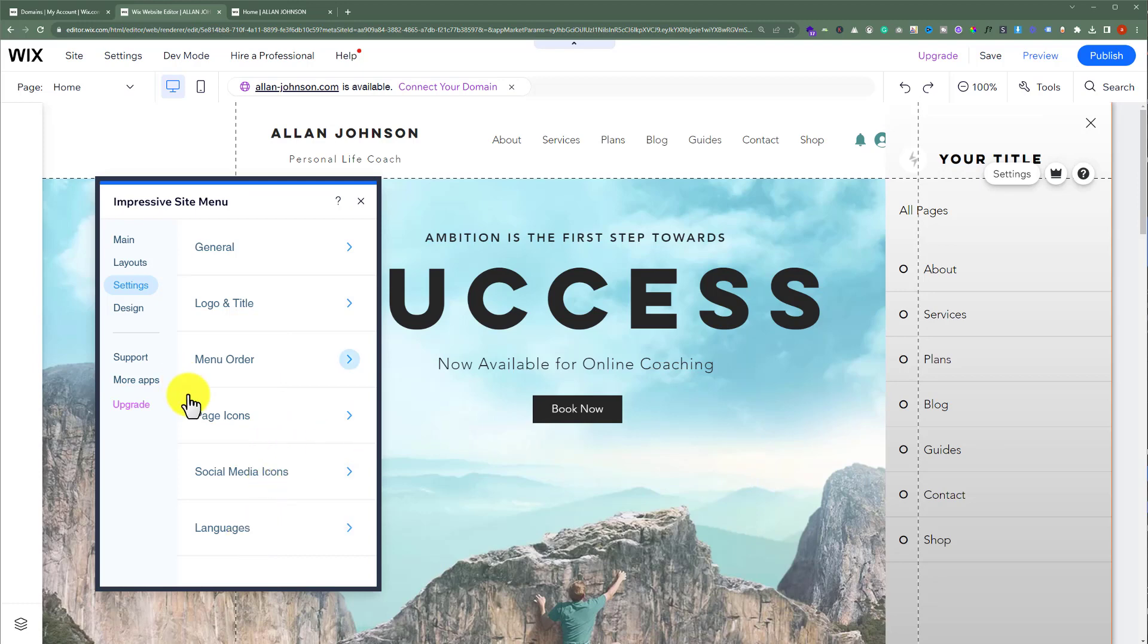
mouse_move(142, 348)
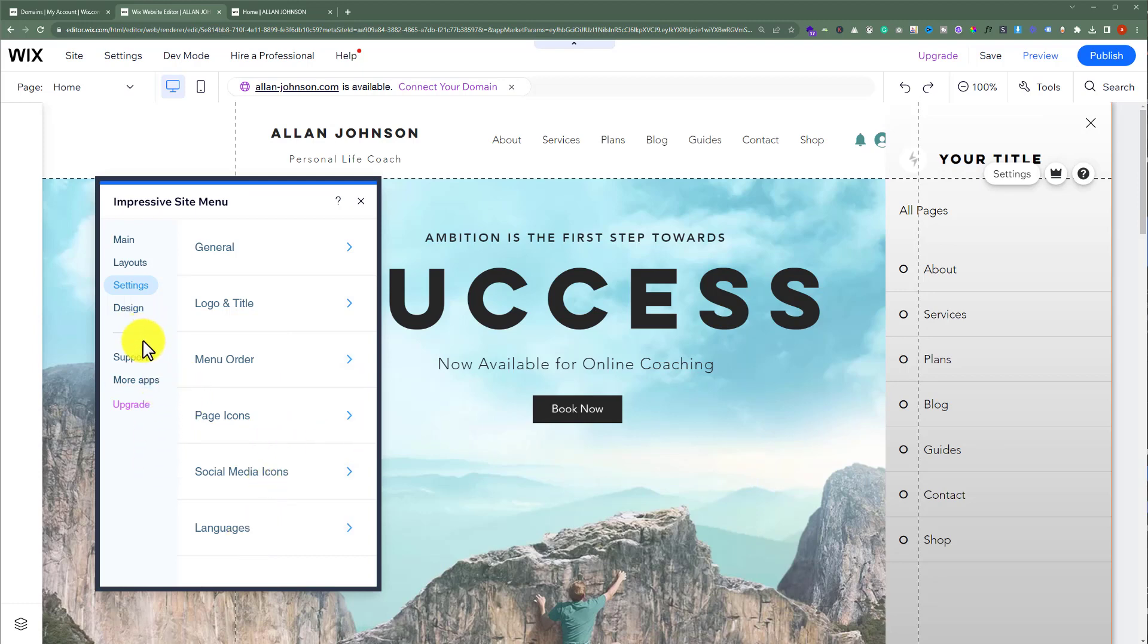
- Review the Design options: General colours, page background, dividers, Text and icon sections
click(127, 307)
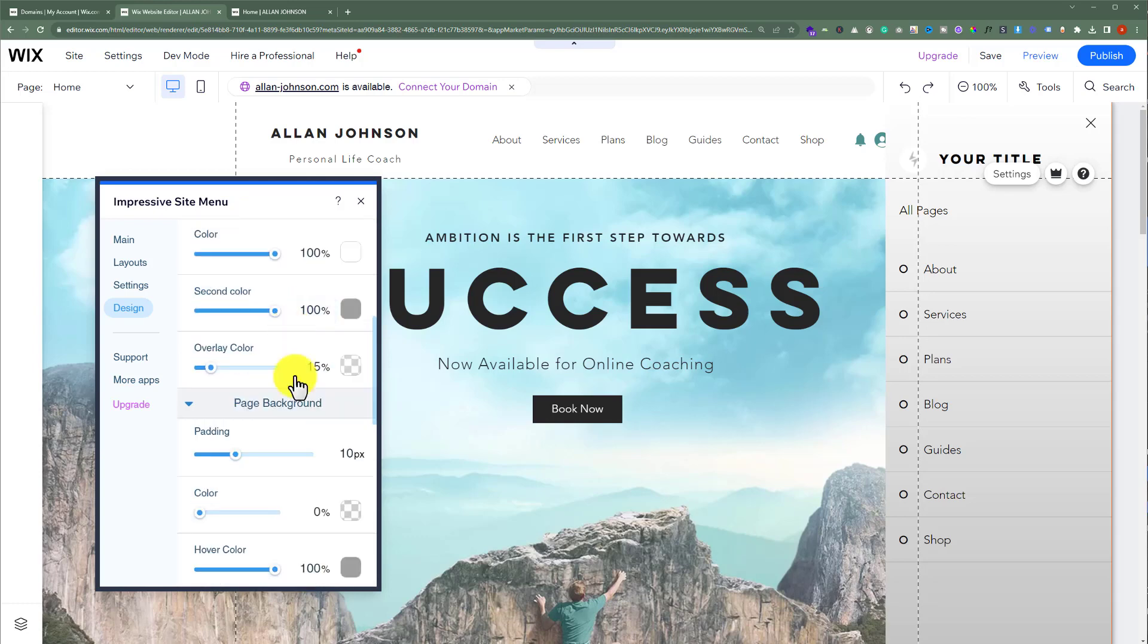
scroll(down, 3)
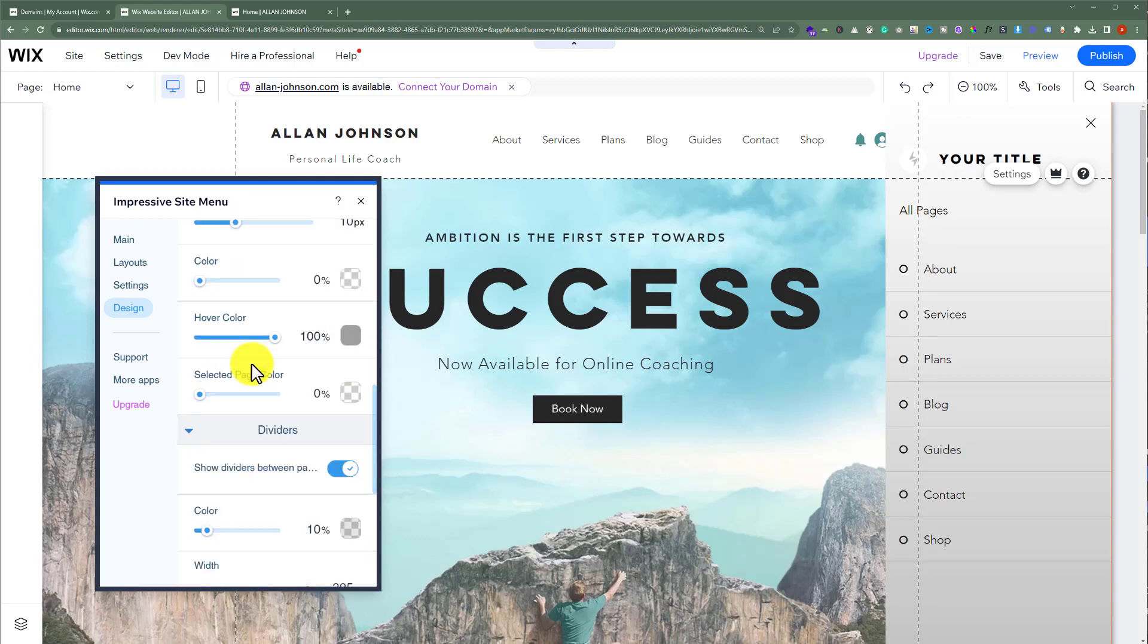
scroll(down, 3)
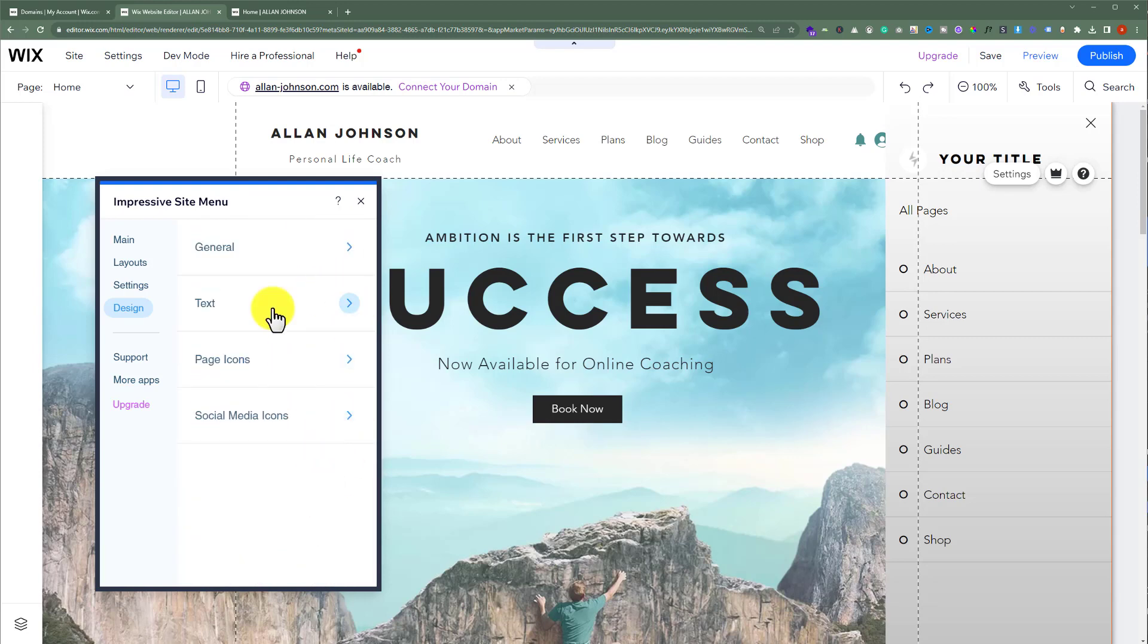
mouse_move(282, 423)
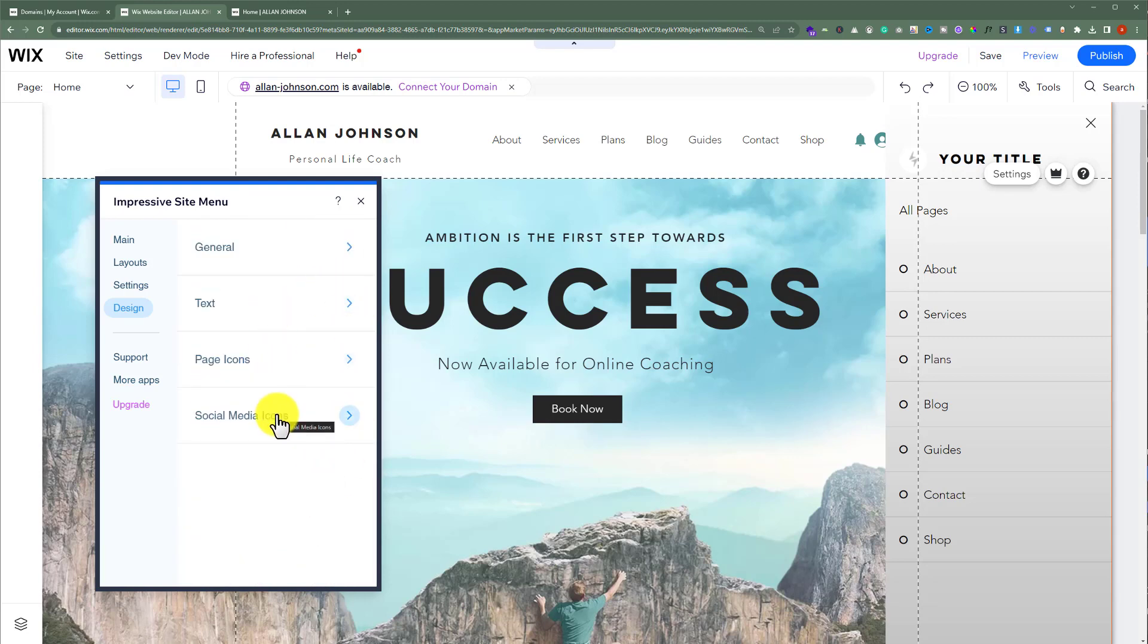